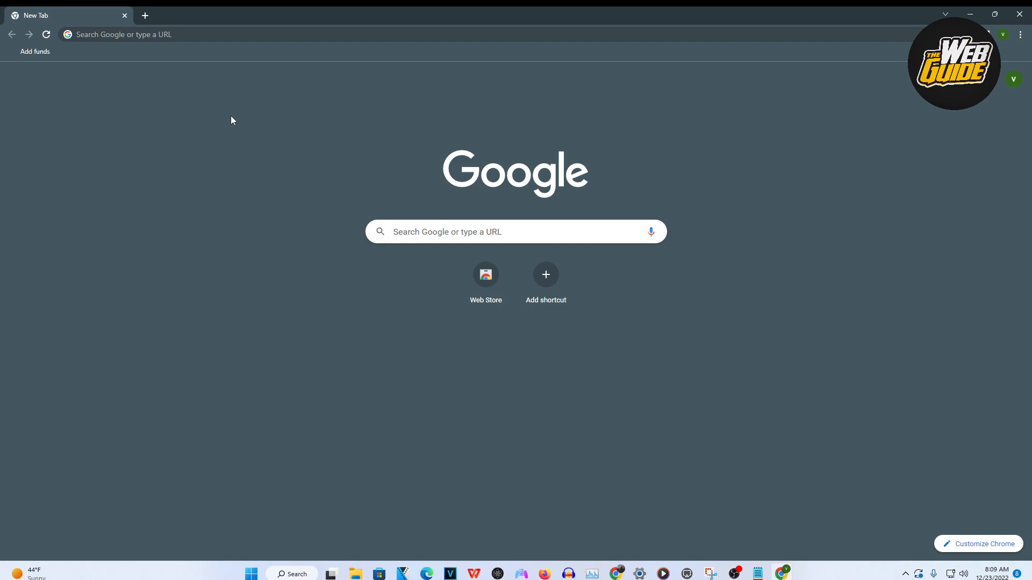
pyautogui.moveTo(379, 165)
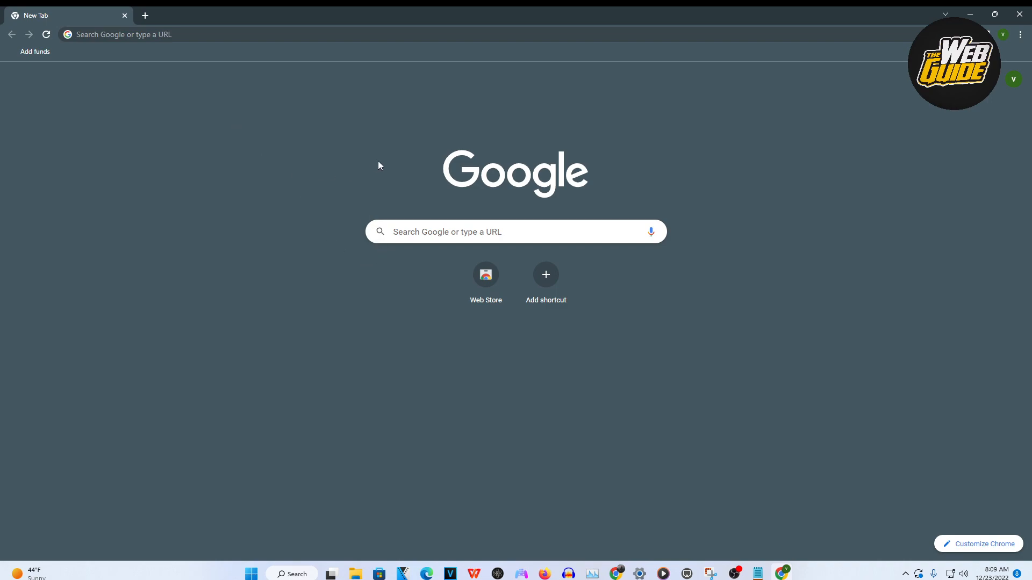
pyautogui.moveTo(283, 139)
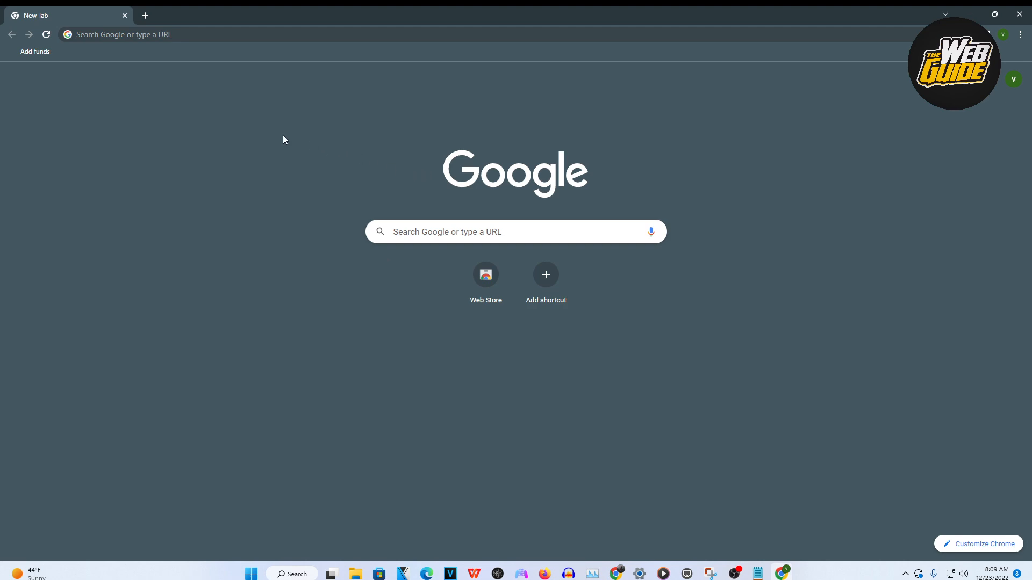
pyautogui.moveTo(66, 61)
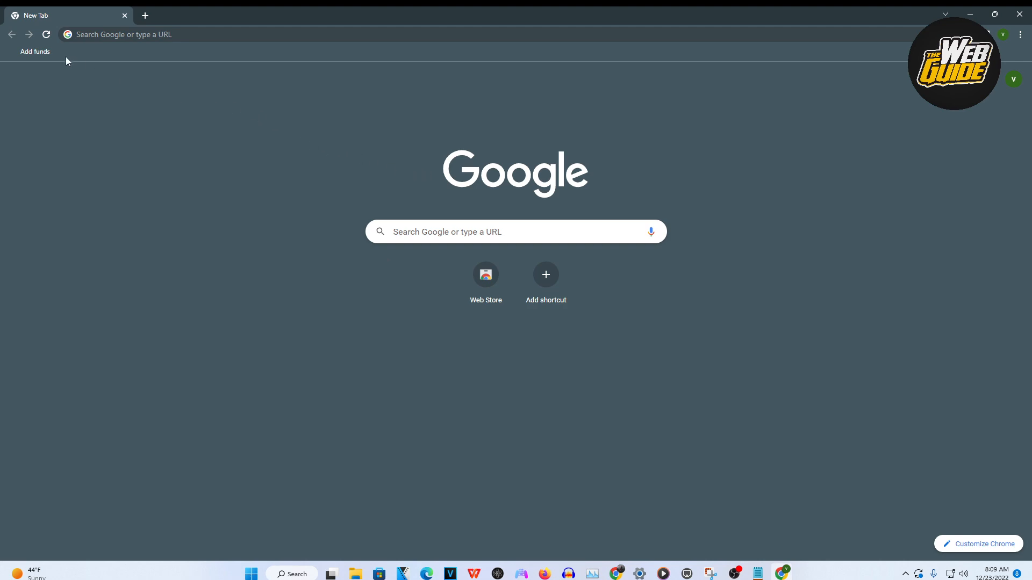
pyautogui.moveTo(653, 182)
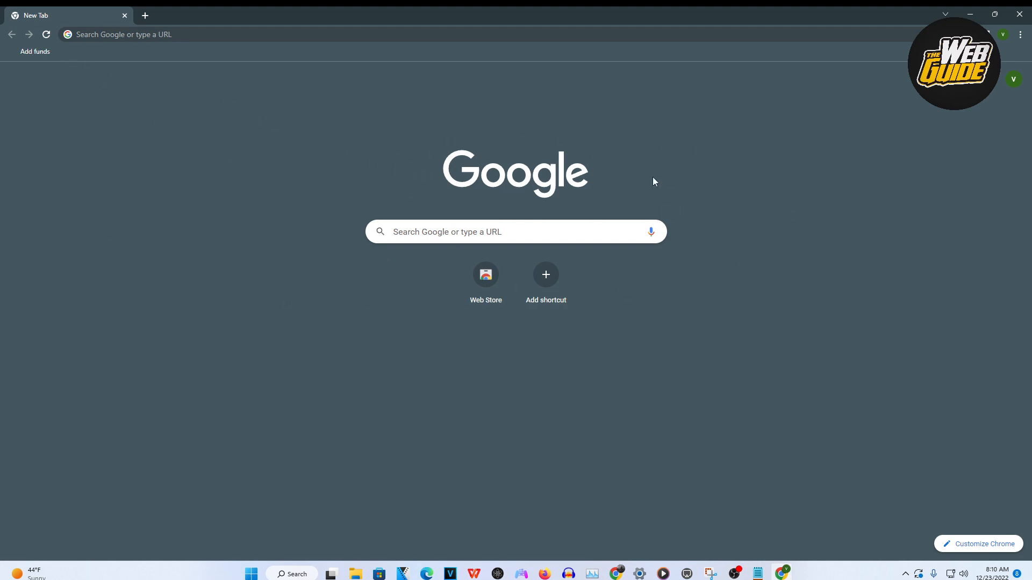
pyautogui.moveTo(256, 76)
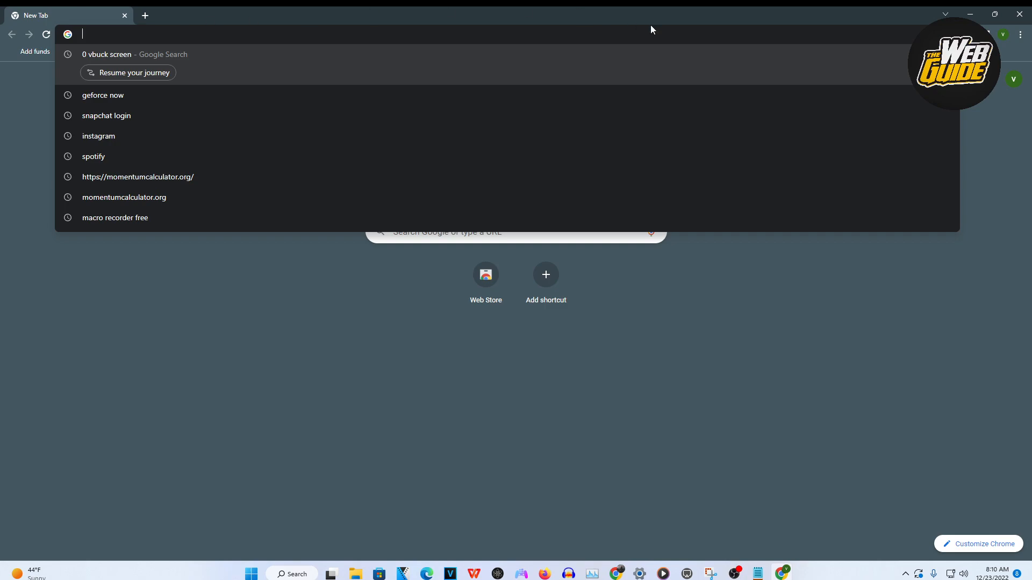
# Load play.geforcenow.com from the Chrome address bar's autocomplete suggestion
pyautogui.write('pla')
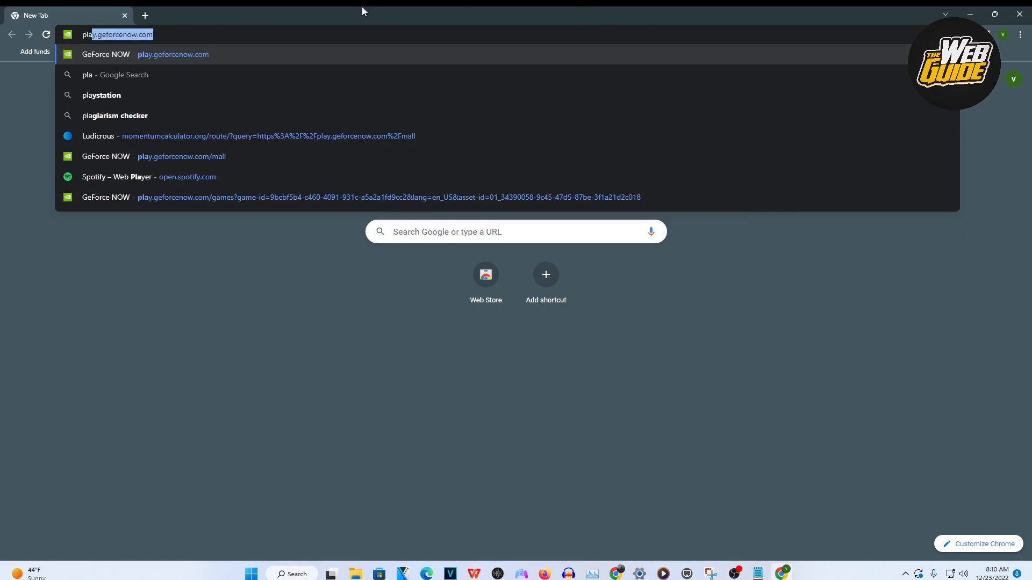
pyautogui.moveTo(203, 59)
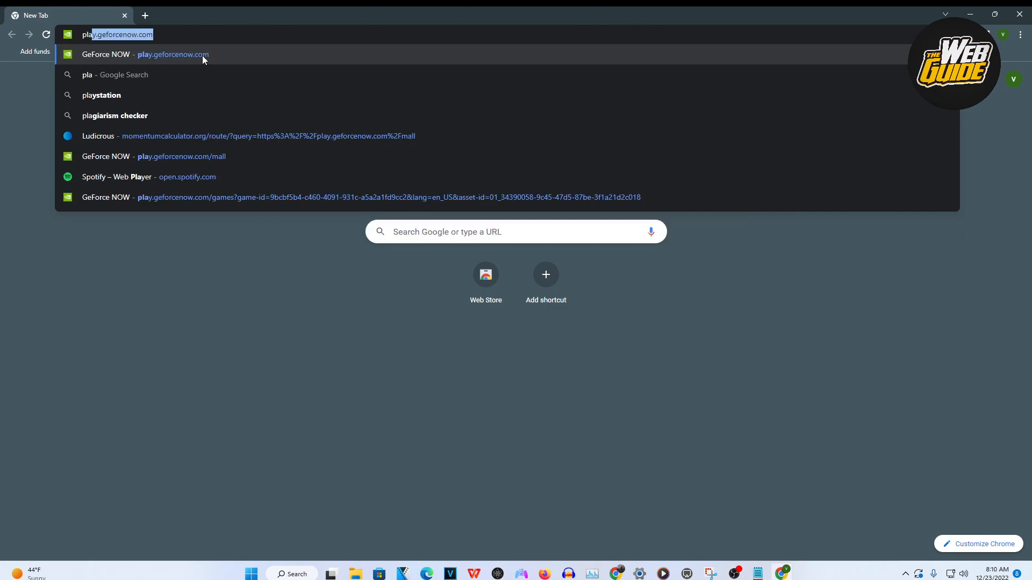
pyautogui.click(173, 55)
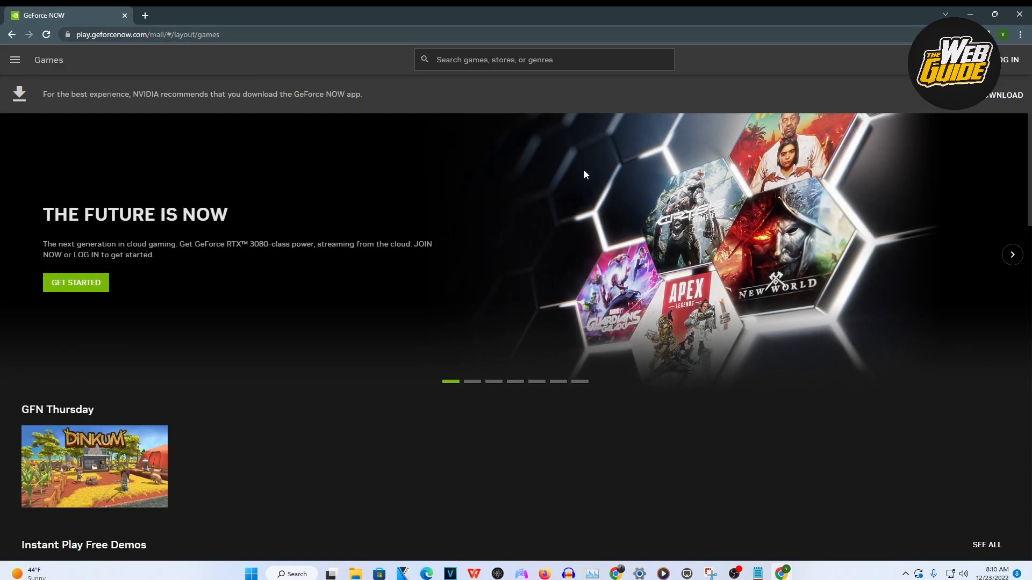
# Page through the Free-to-Play row and open the Counter-Strike: Global Offensive tile
pyautogui.scroll(-3)
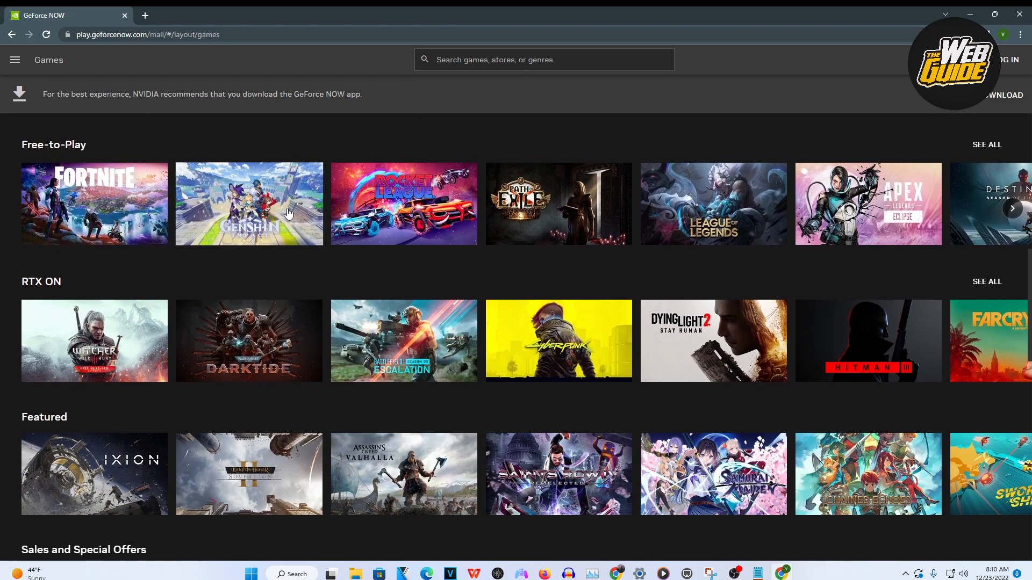
pyautogui.scroll(-3)
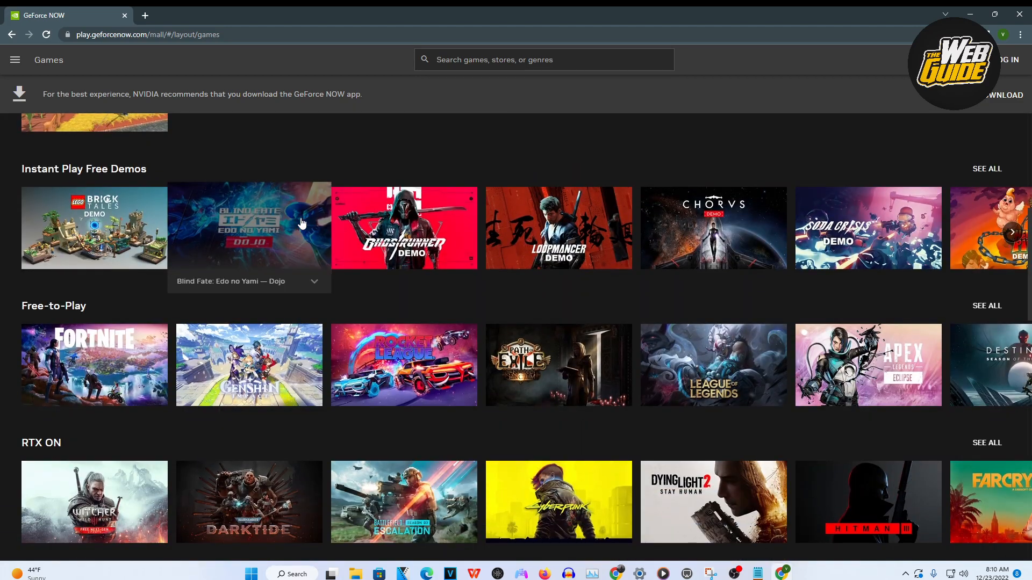
pyautogui.moveTo(951, 362)
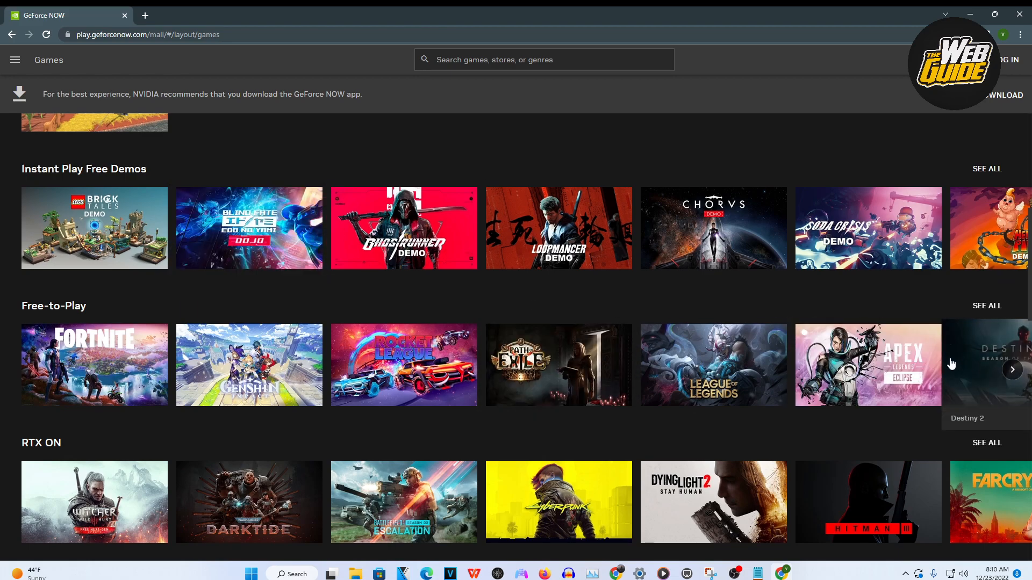
pyautogui.click(1011, 369)
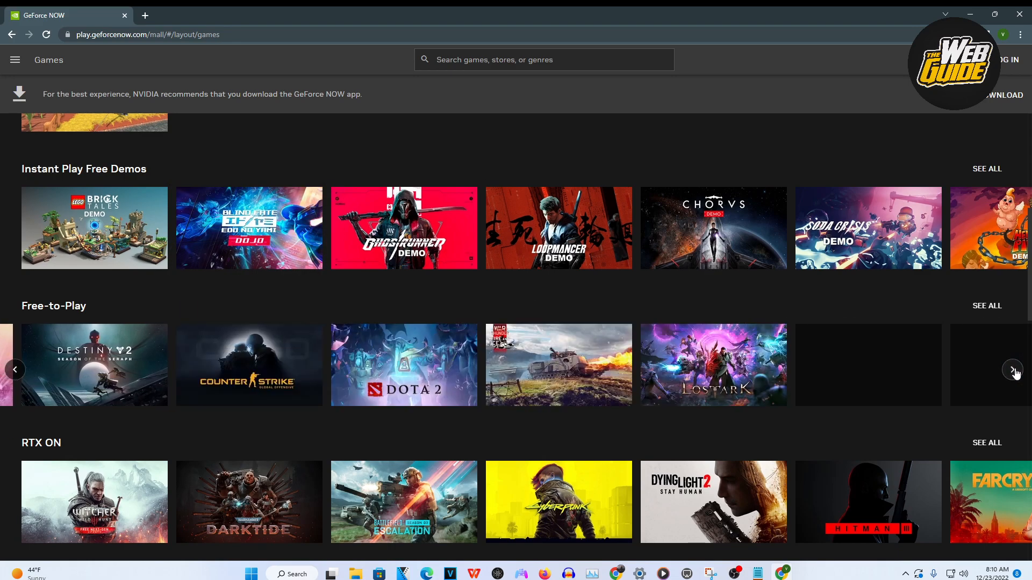
pyautogui.click(1012, 369)
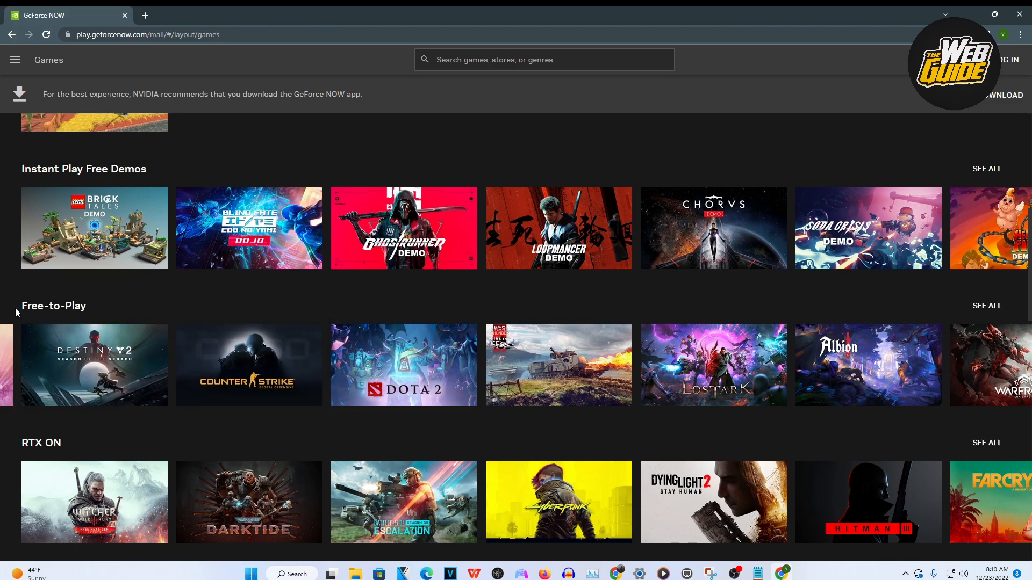
pyautogui.moveTo(279, 385)
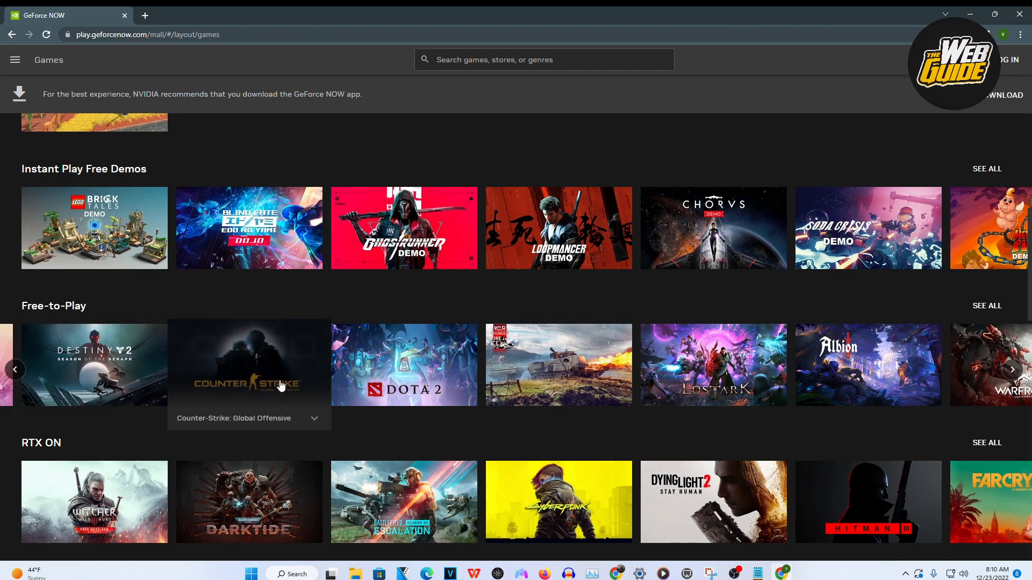
pyautogui.moveTo(275, 380)
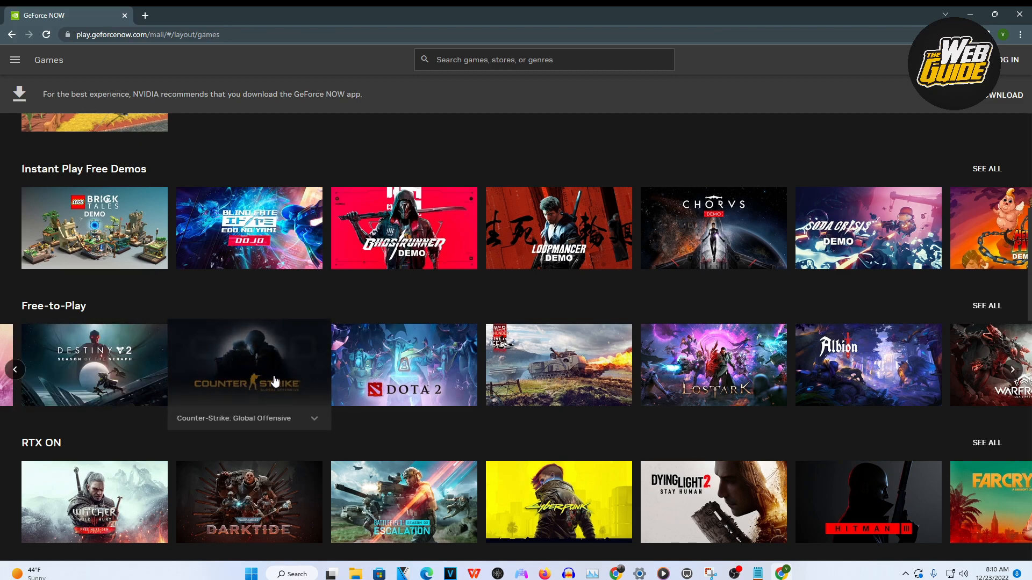
pyautogui.moveTo(241, 404)
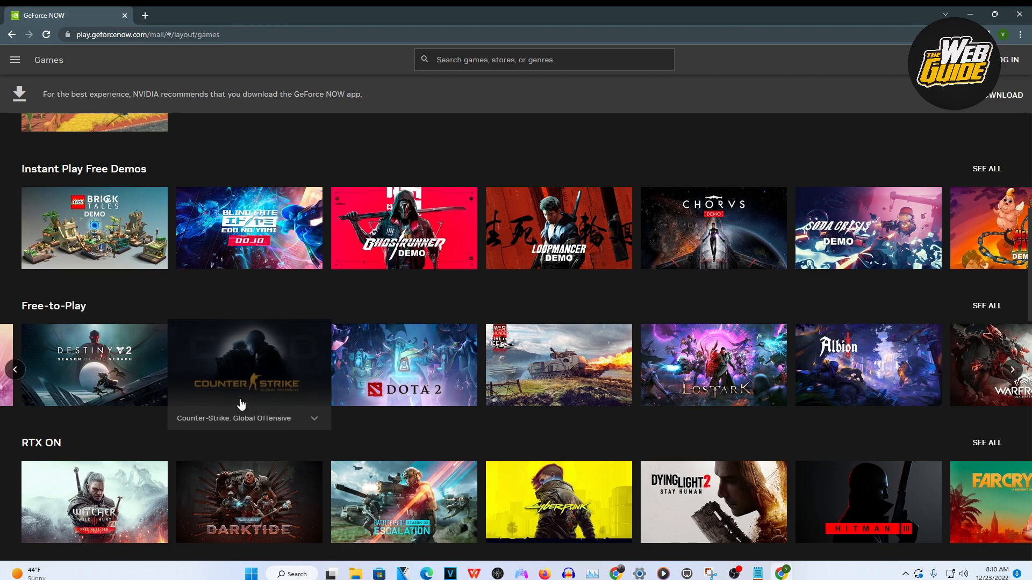
pyautogui.click(248, 364)
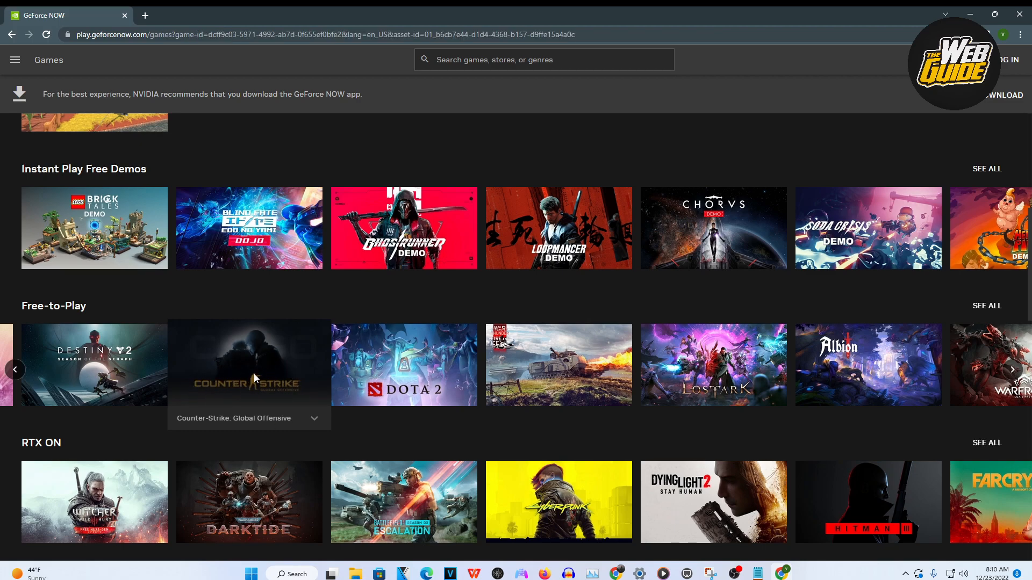
pyautogui.click(249, 364)
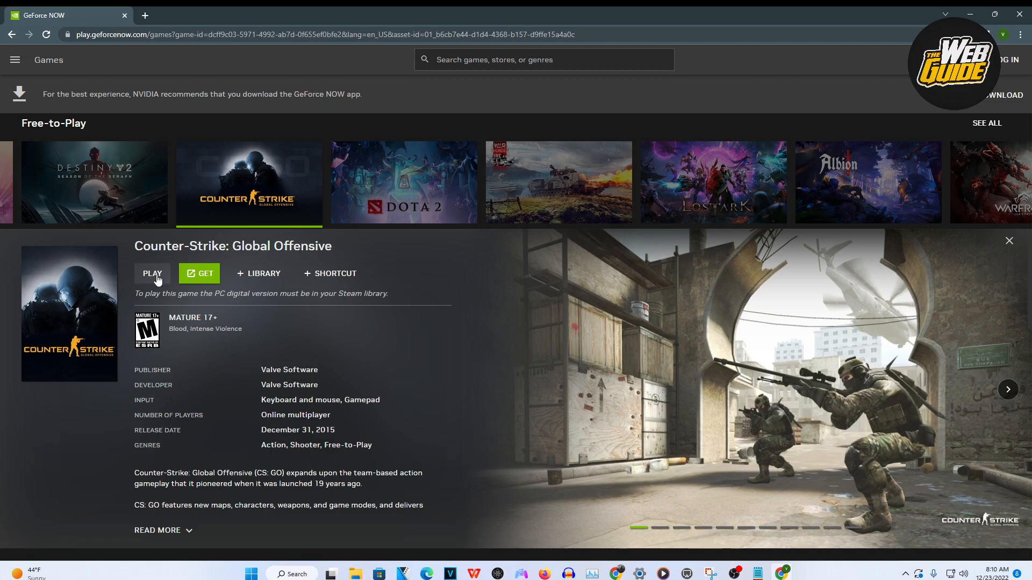
# Press PLAY on Counter-Strike: Global Offensive, triggering the 'Join today to play' prompt
pyautogui.click(152, 273)
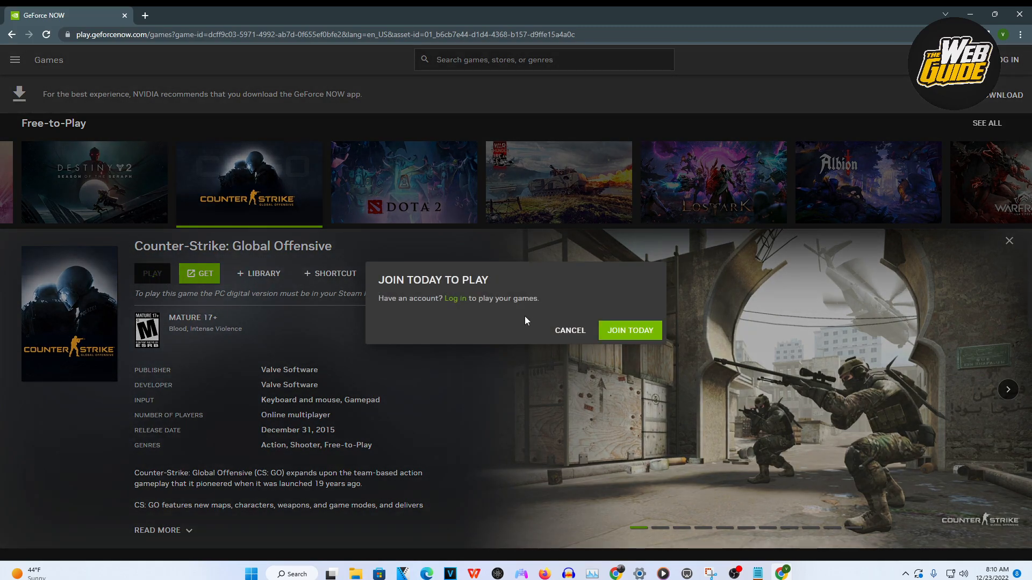
pyautogui.moveTo(416, 288)
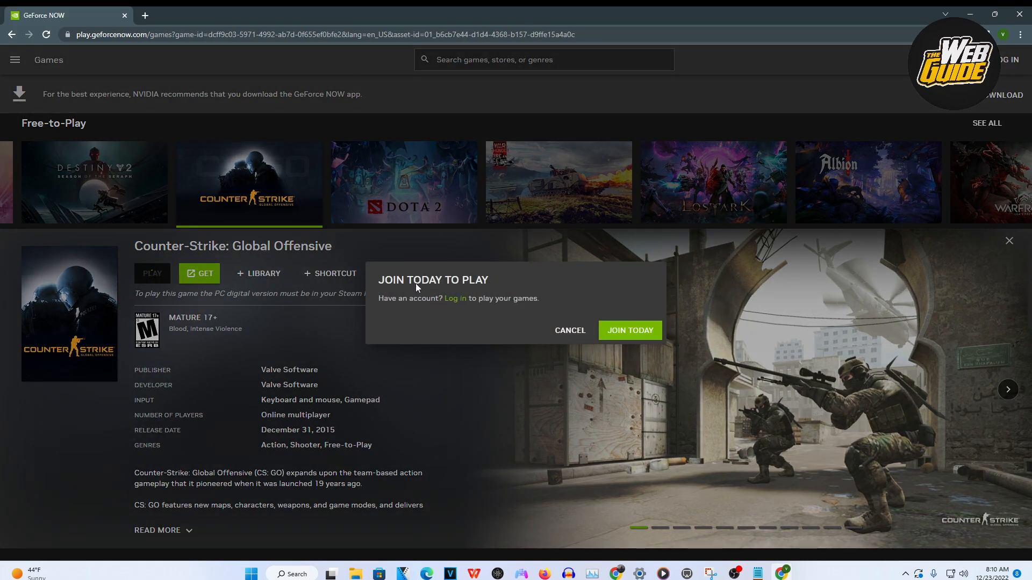
pyautogui.moveTo(603, 303)
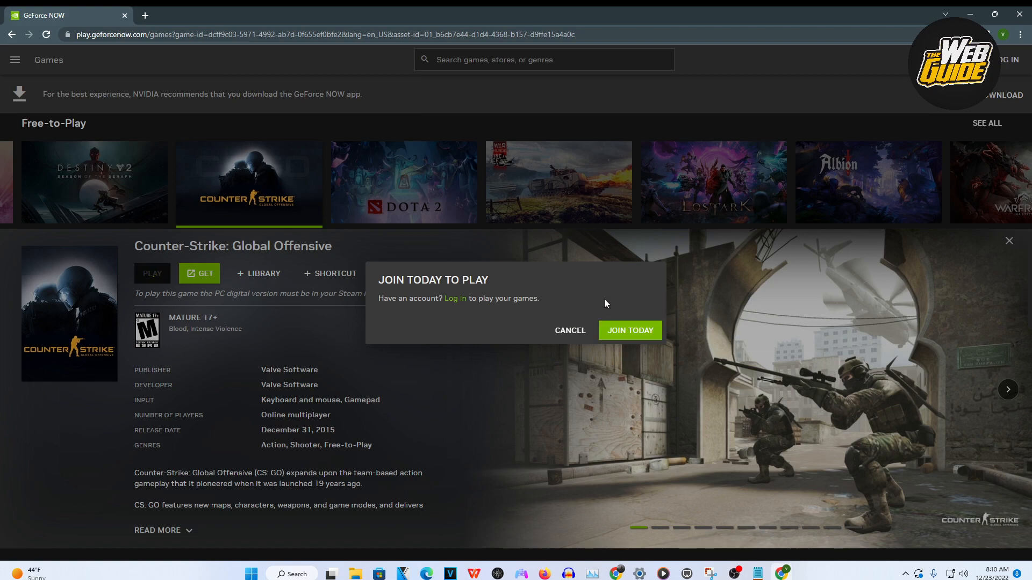
pyautogui.moveTo(628, 330)
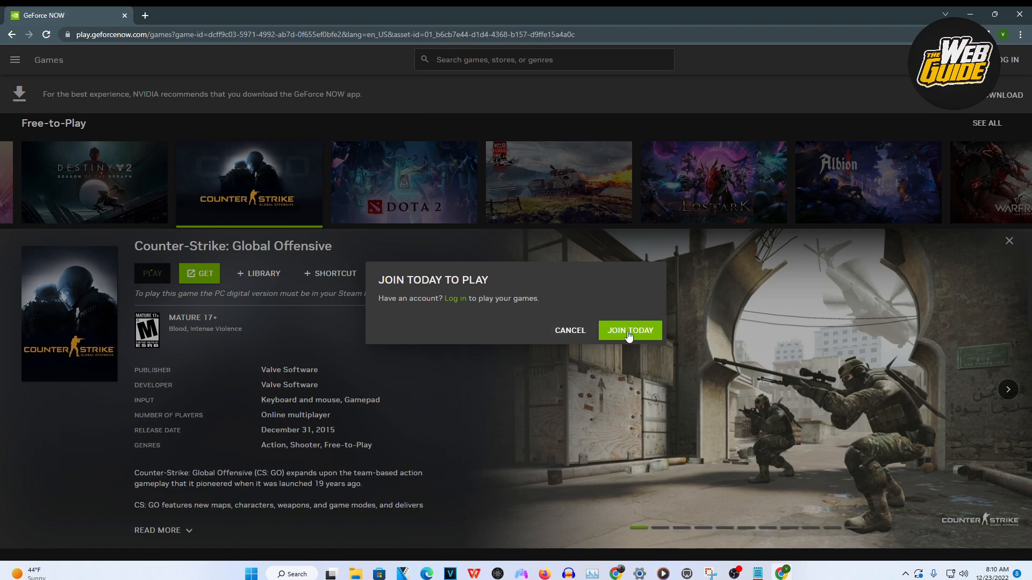
pyautogui.moveTo(569, 331)
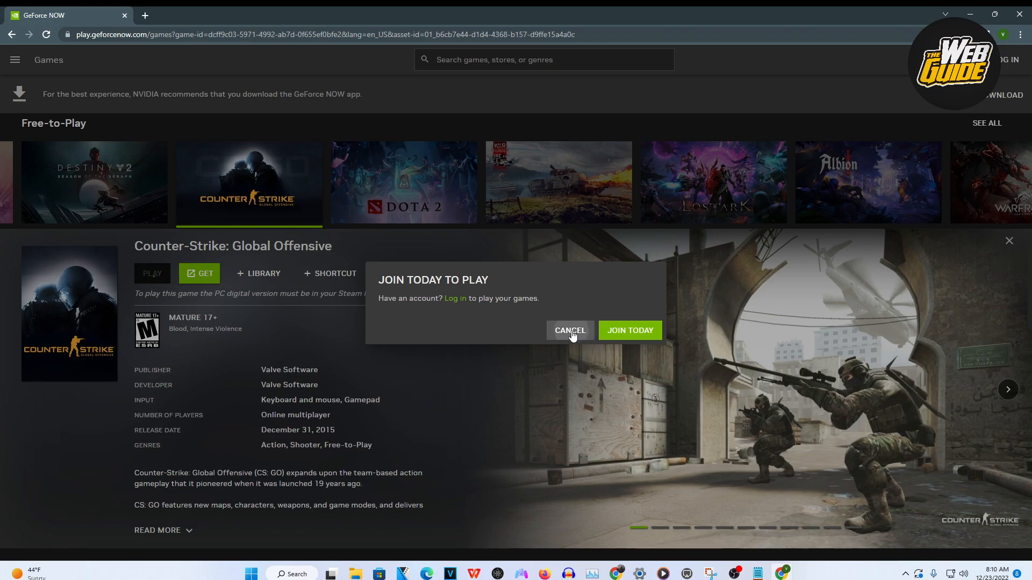
# Cancel the 'Join today to play' dialog without signing up
pyautogui.click(568, 330)
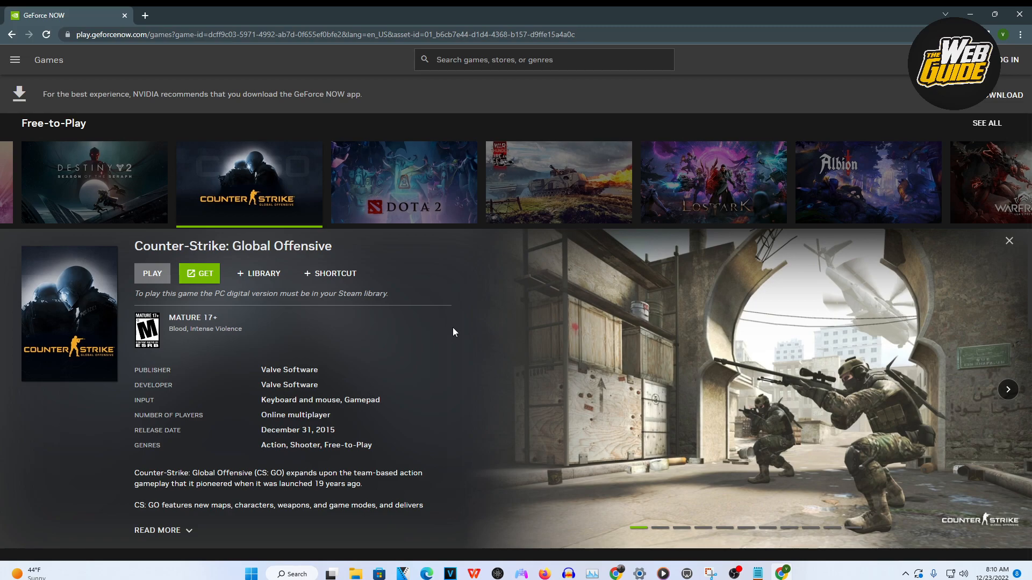
pyautogui.moveTo(413, 328)
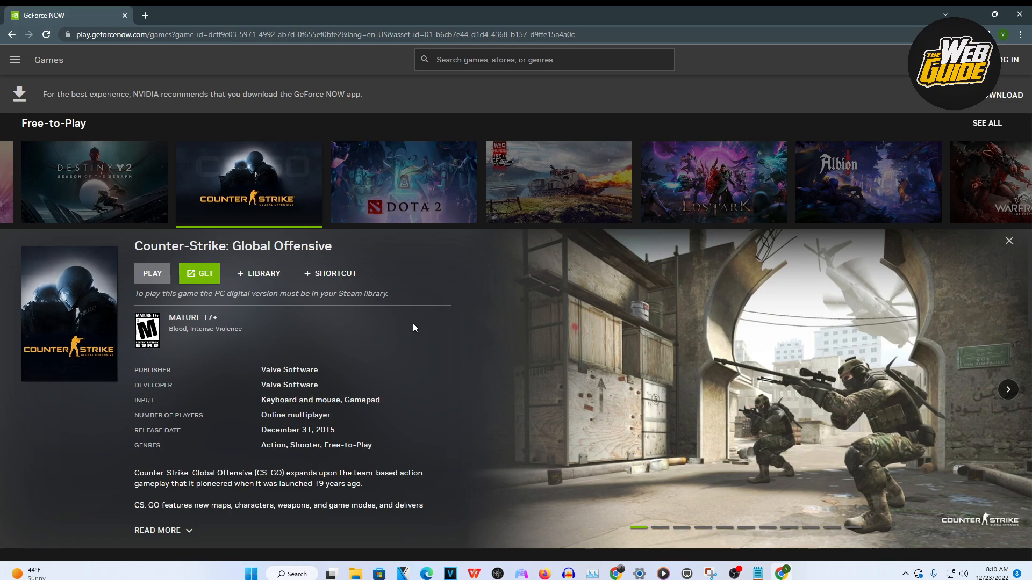
pyautogui.moveTo(401, 322)
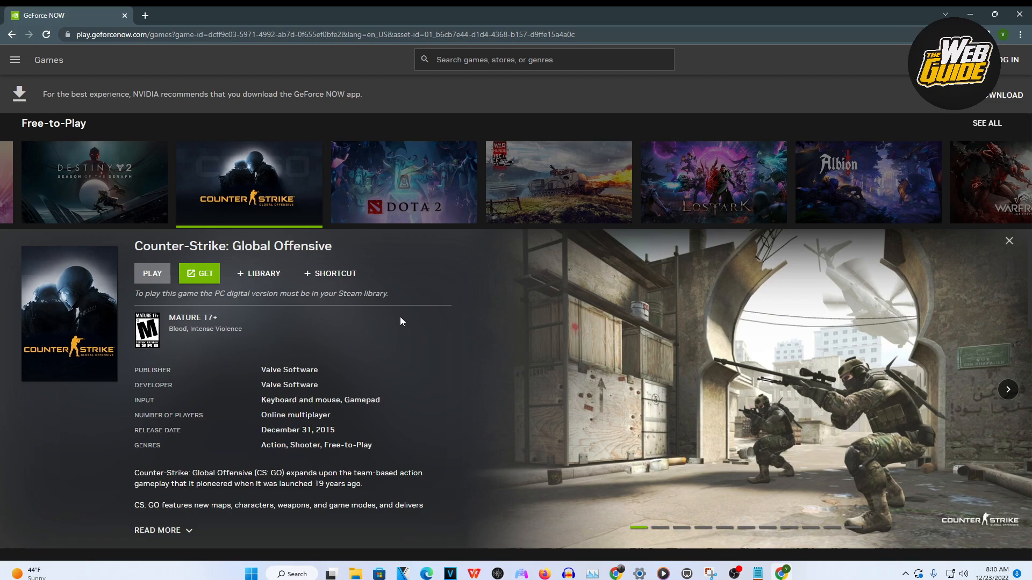
pyautogui.moveTo(469, 301)
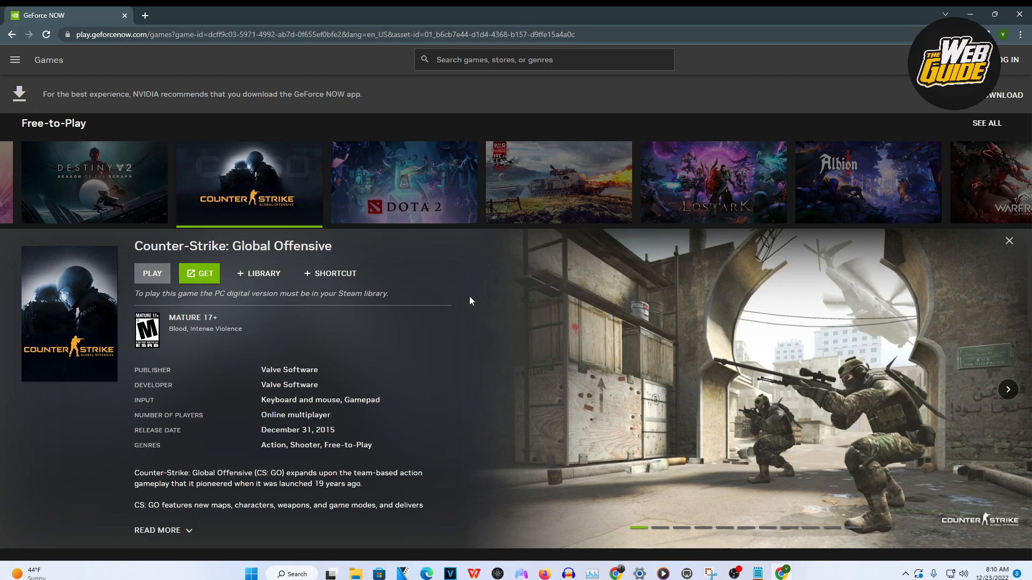
pyautogui.moveTo(626, 353)
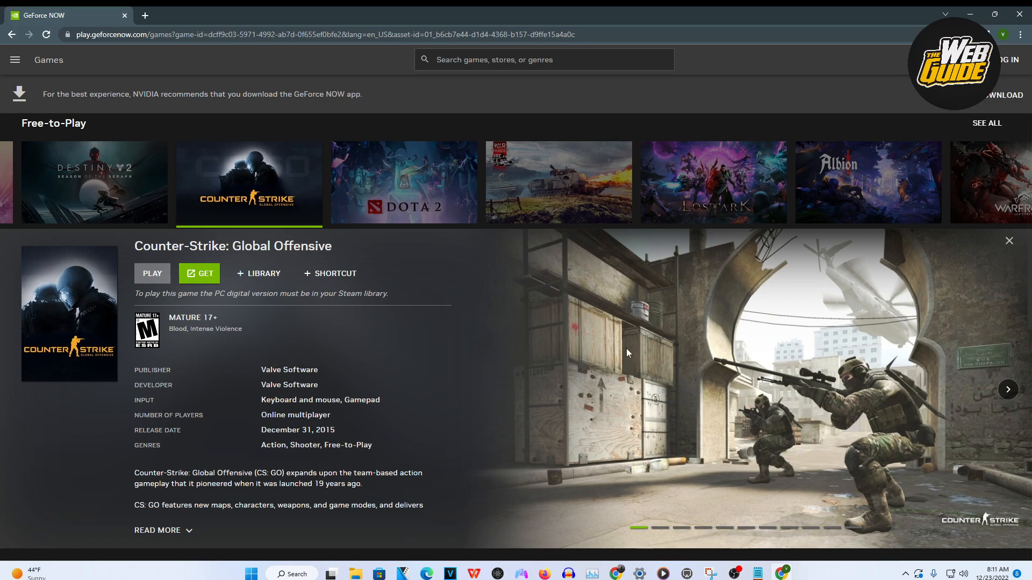